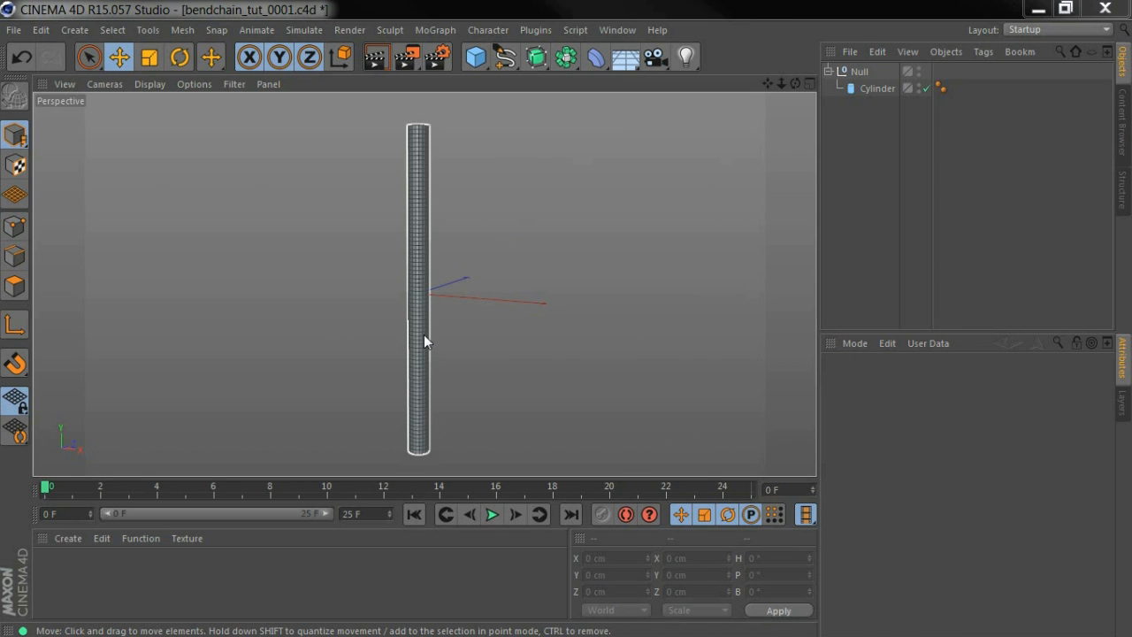
Add a Bend deformer under the Null beside the tall cylinder.
click(595, 57)
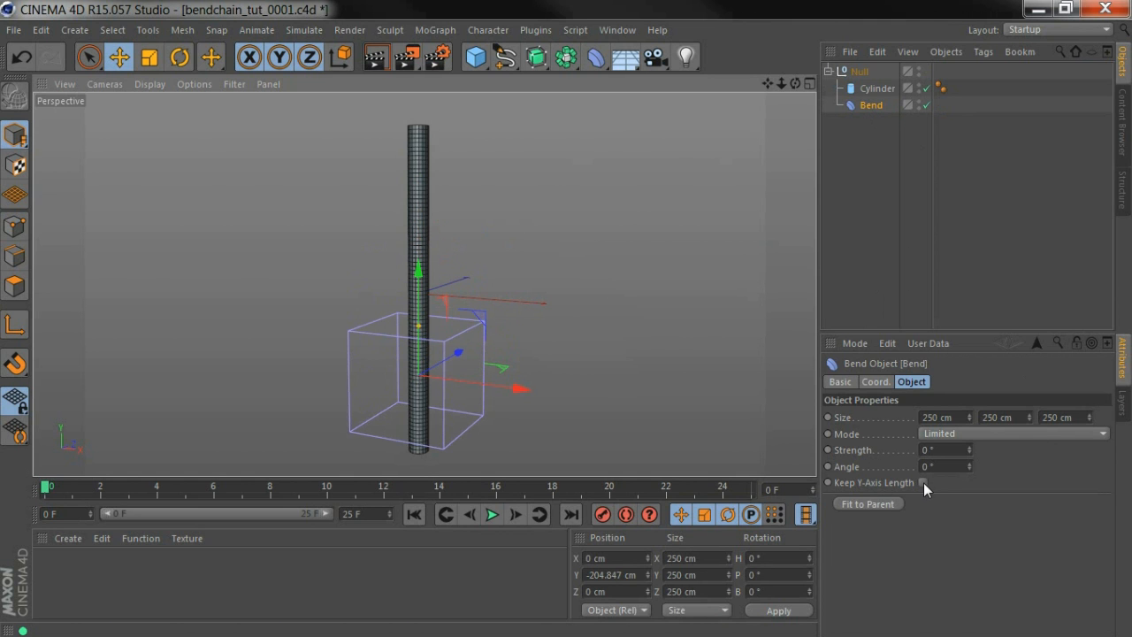
Enable Keep Y-Axis Length on the first Bend deformer.
click(923, 483)
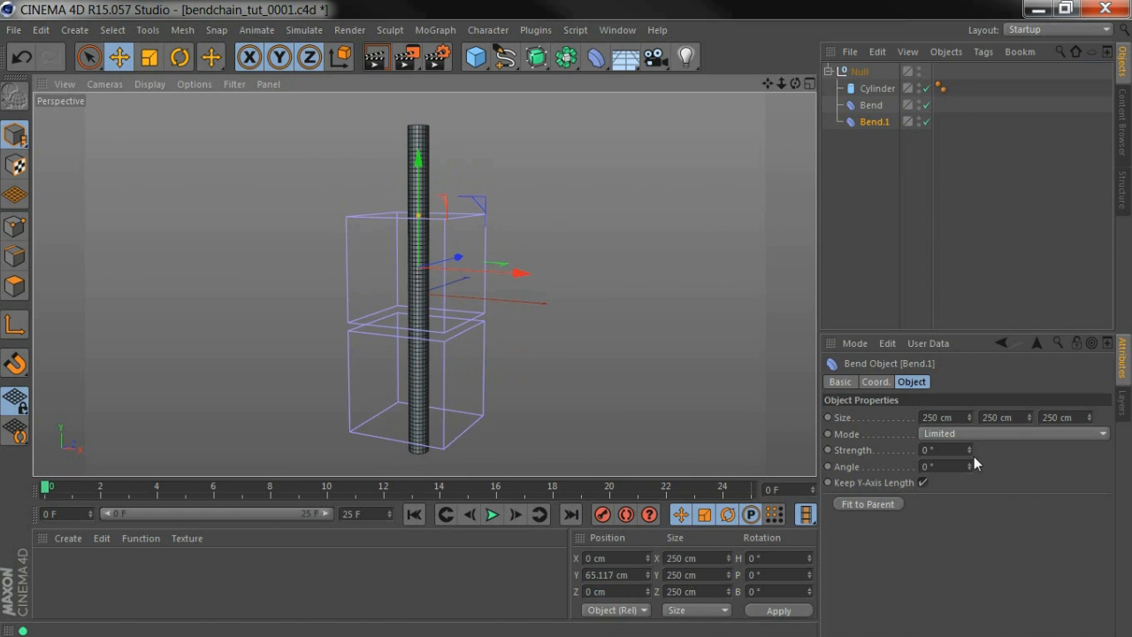
Try several strengths on the first Bend, then leave it at -12°.
drag(947, 449, 955, 450)
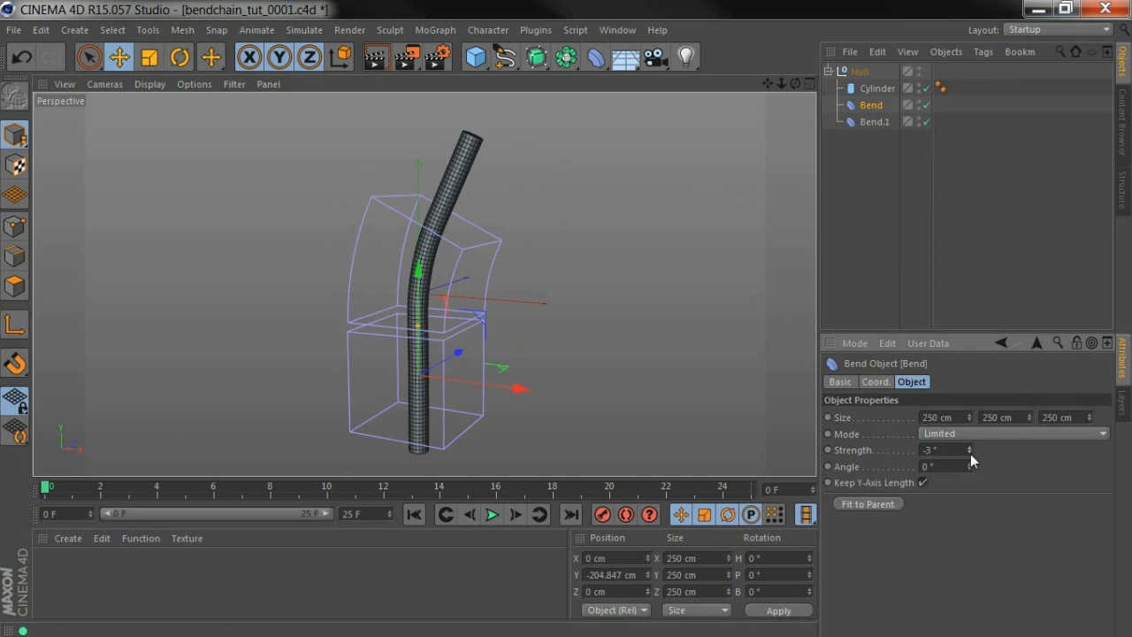
drag(971, 449, 971, 466)
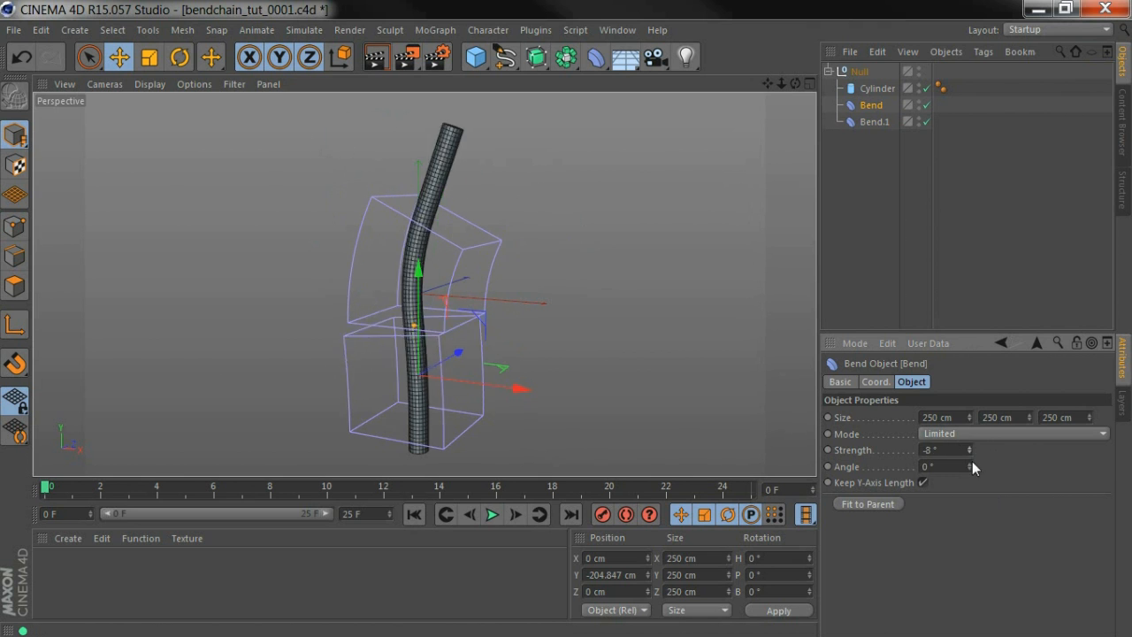
drag(947, 450, 973, 449)
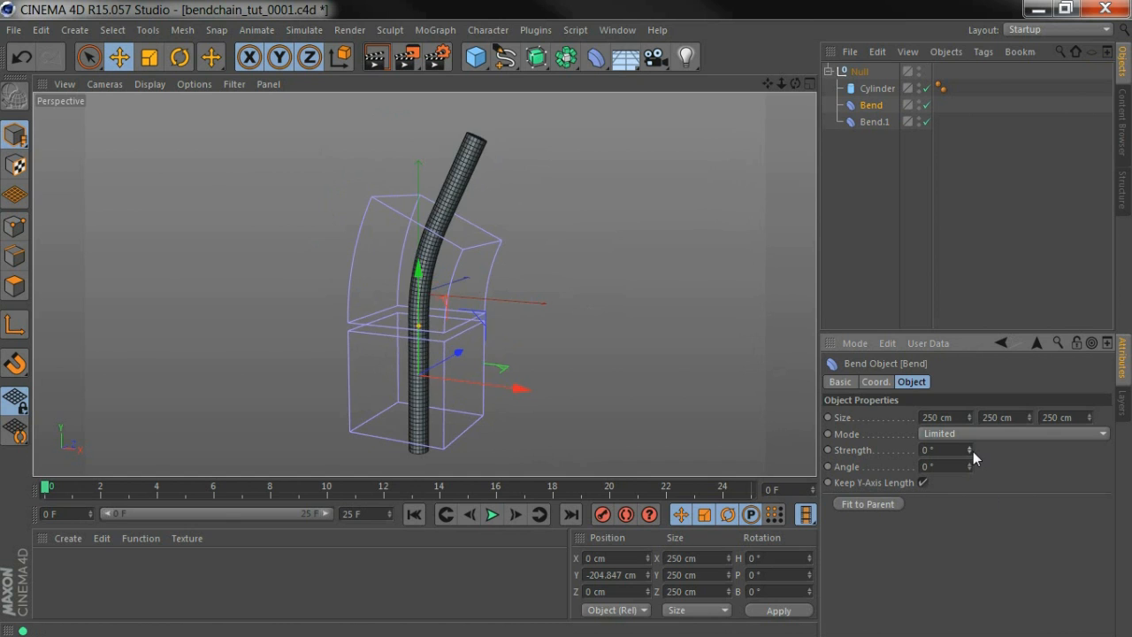
drag(942, 449, 934, 449)
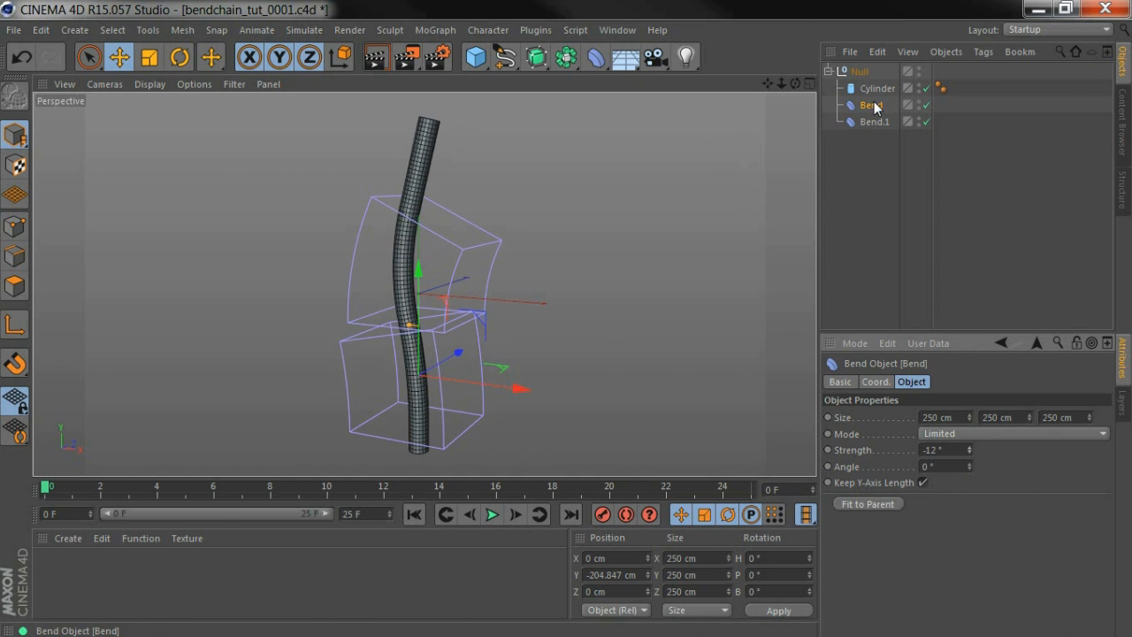
mouse_move(894, 113)
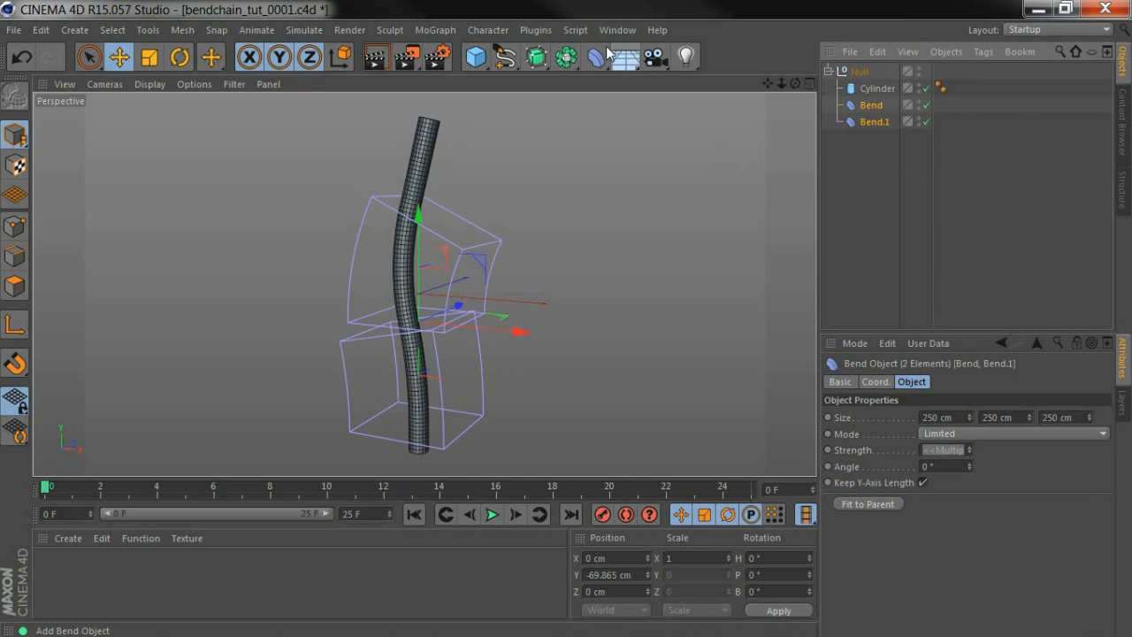
Tag both bends with Python tags and test the follow with Bend at 58°.
click(575, 29)
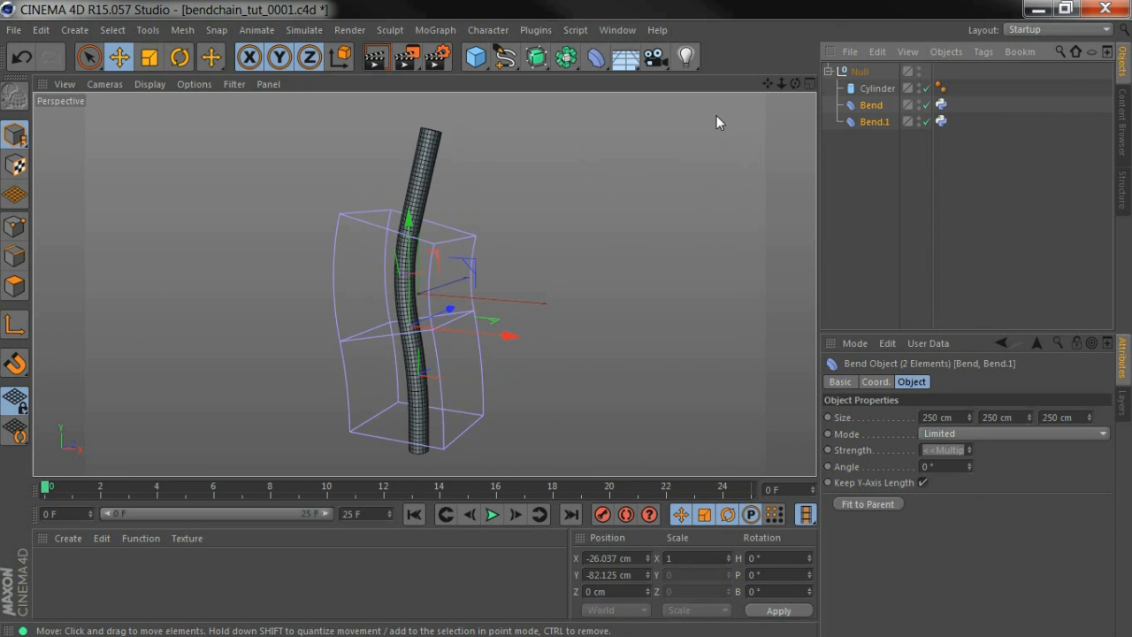
click(872, 104)
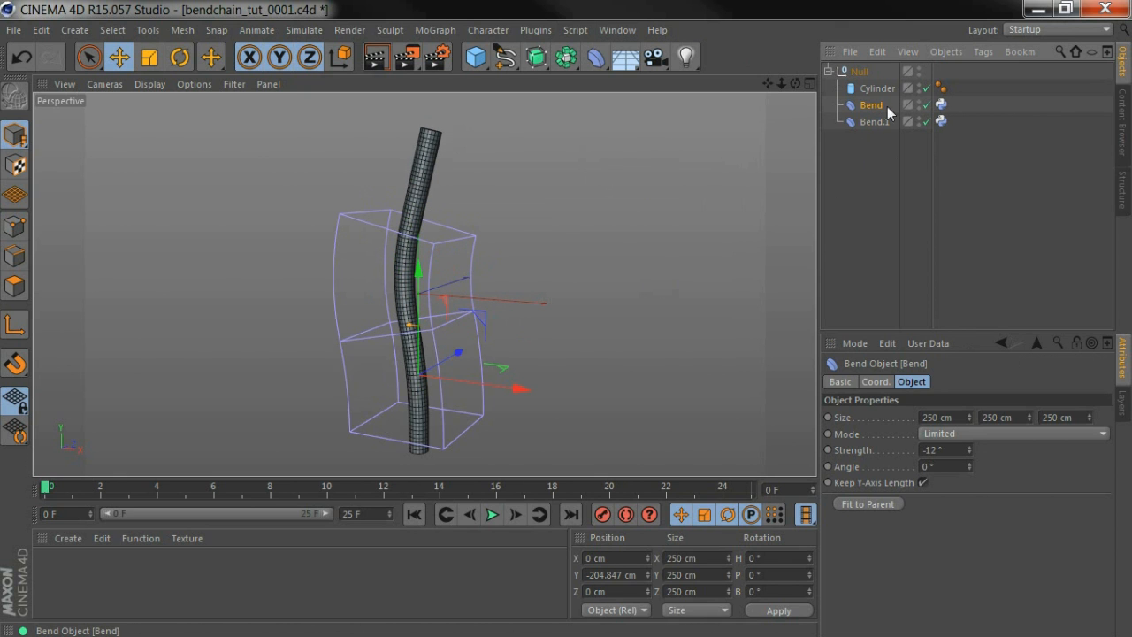
drag(946, 451, 929, 450)
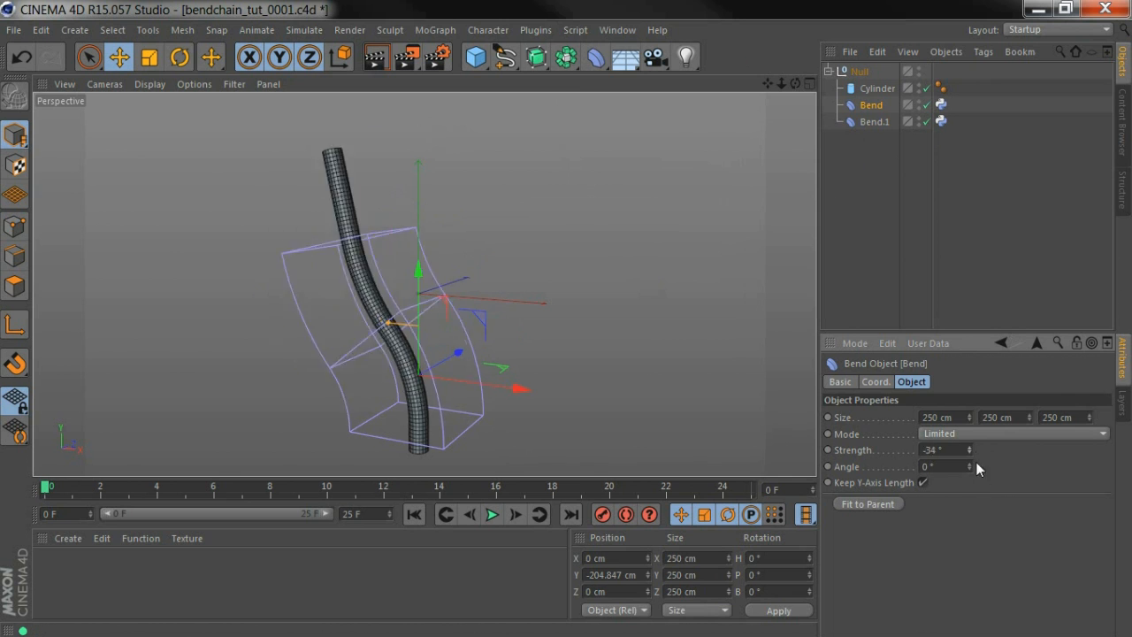
drag(947, 450, 977, 467)
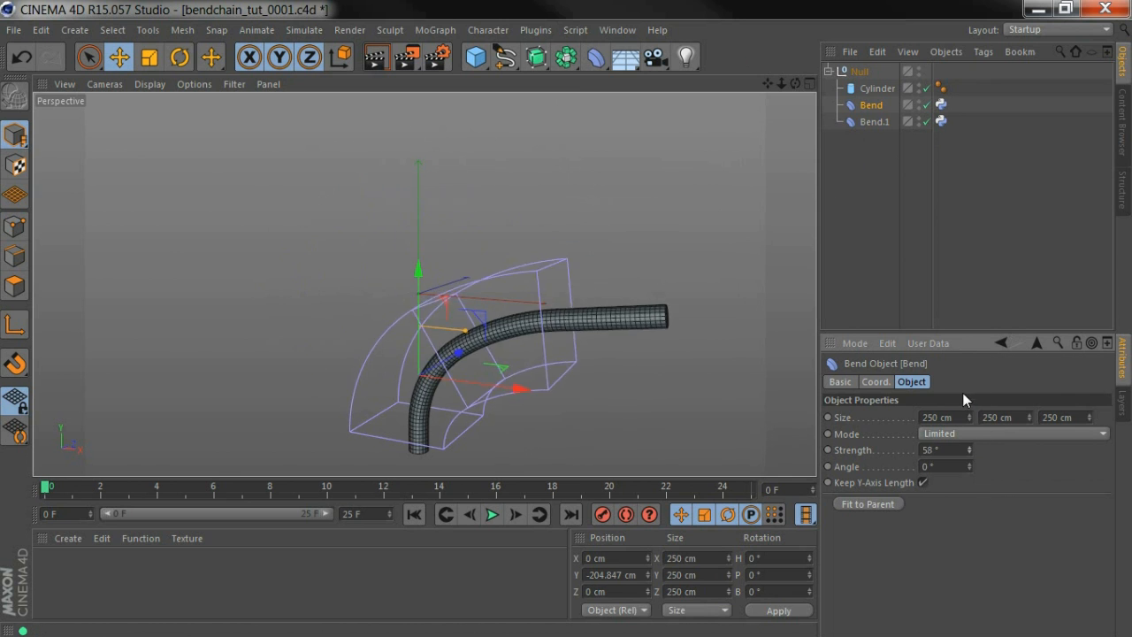
click(875, 122)
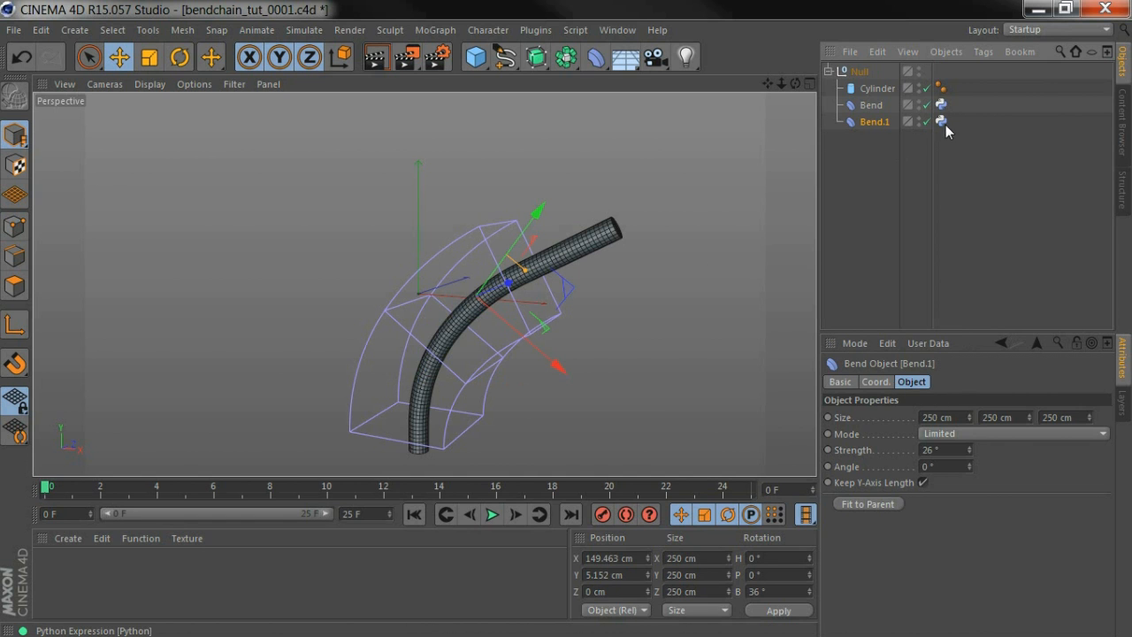
Link Bend.1's tag to Bend, strengthen Bend.1, and drop Bend to about -2°.
click(941, 121)
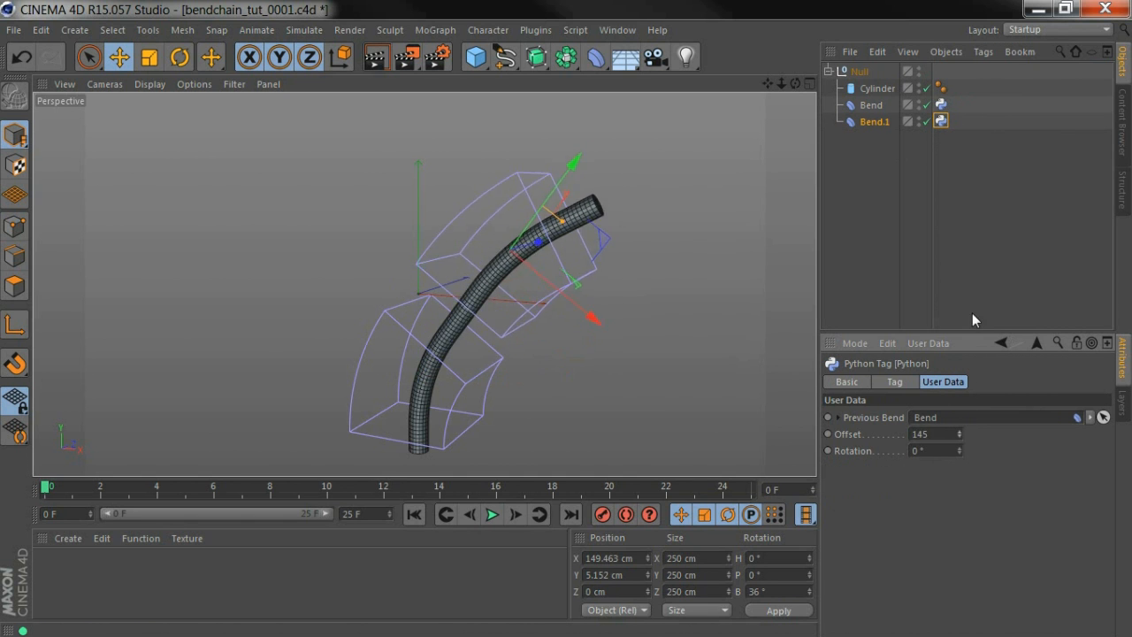
drag(960, 433, 960, 450)
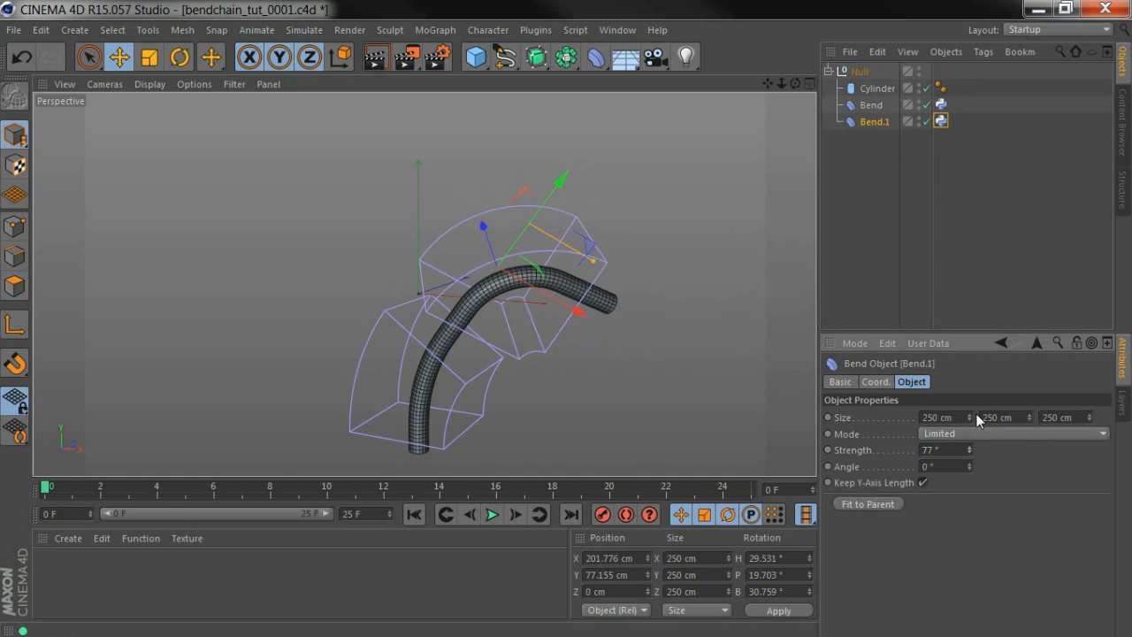
click(872, 104)
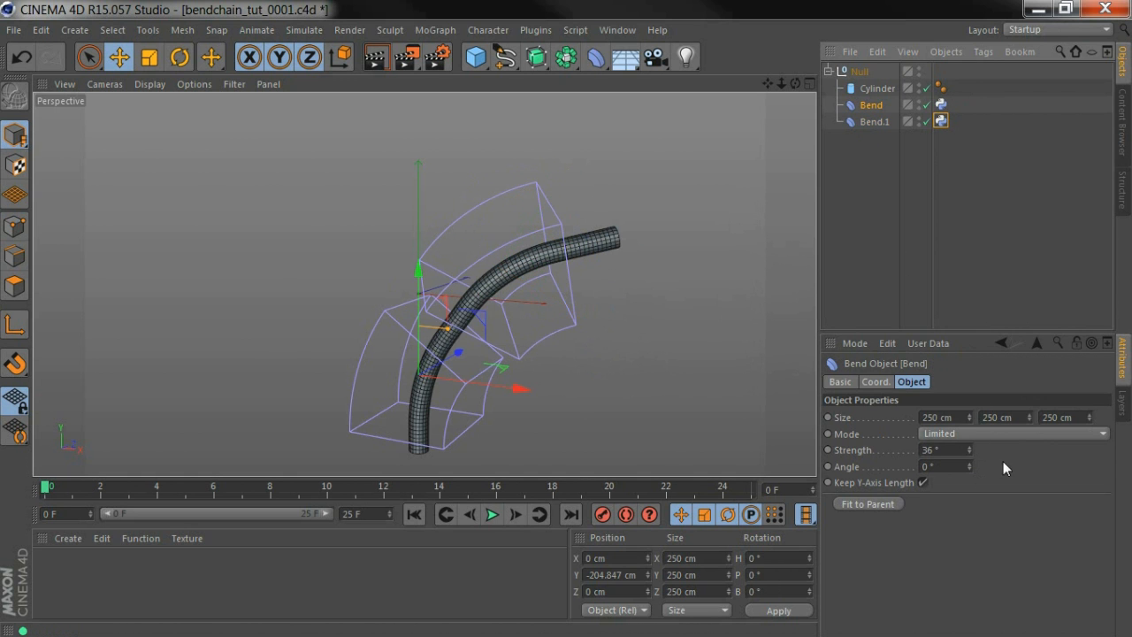
drag(967, 450, 967, 458)
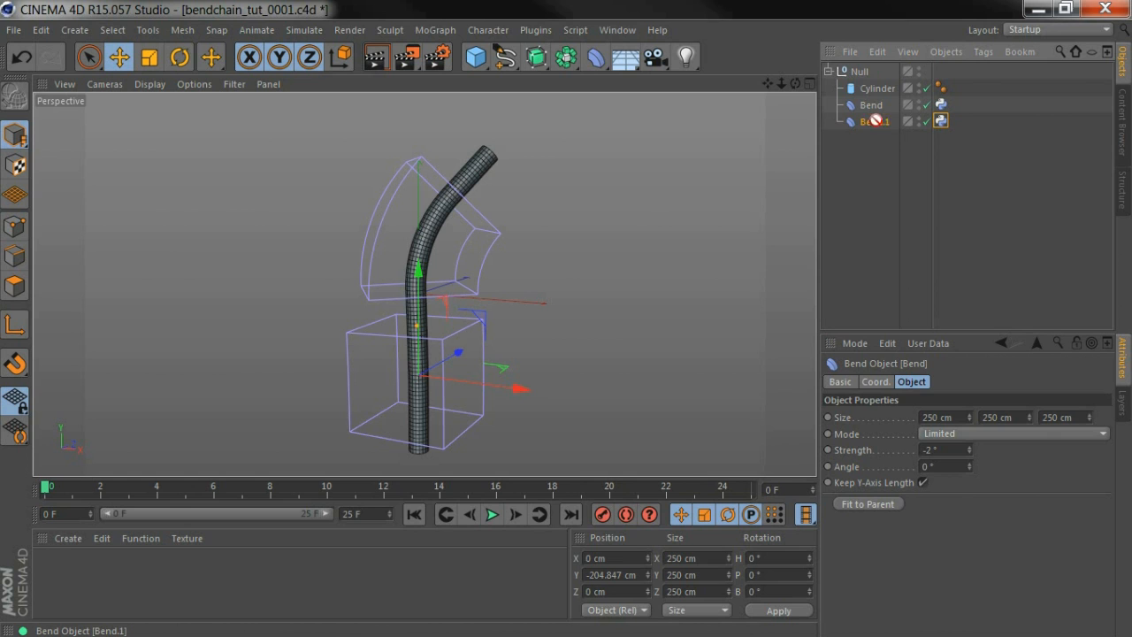
Create Bend.2 and set its Python tag's Previous Bend link to Bend.1.
click(874, 138)
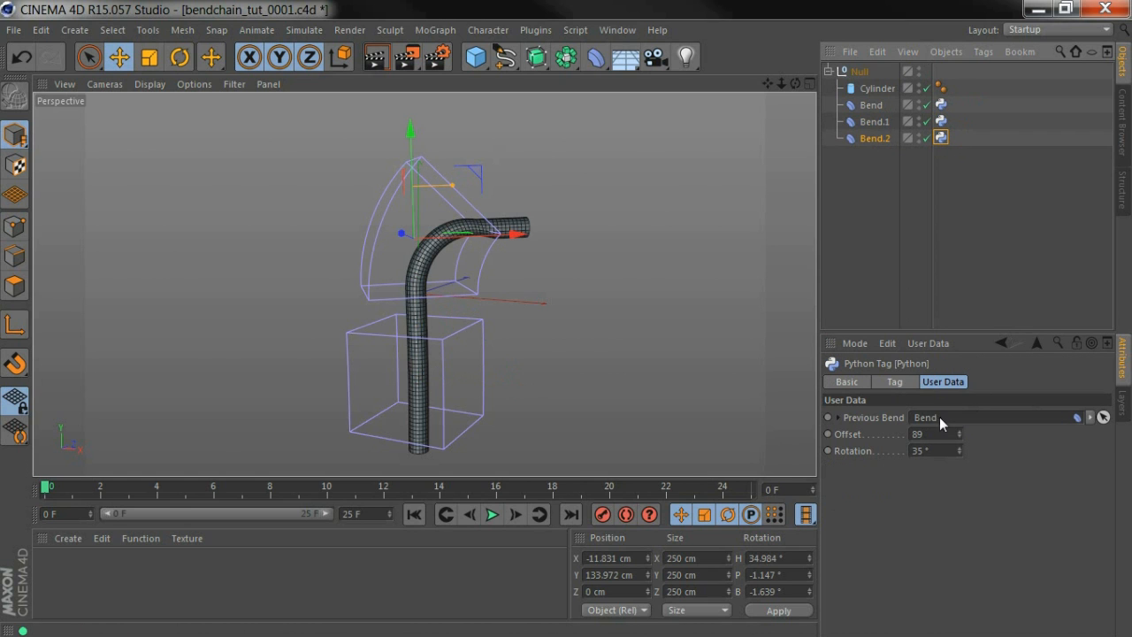
mouse_move(946, 424)
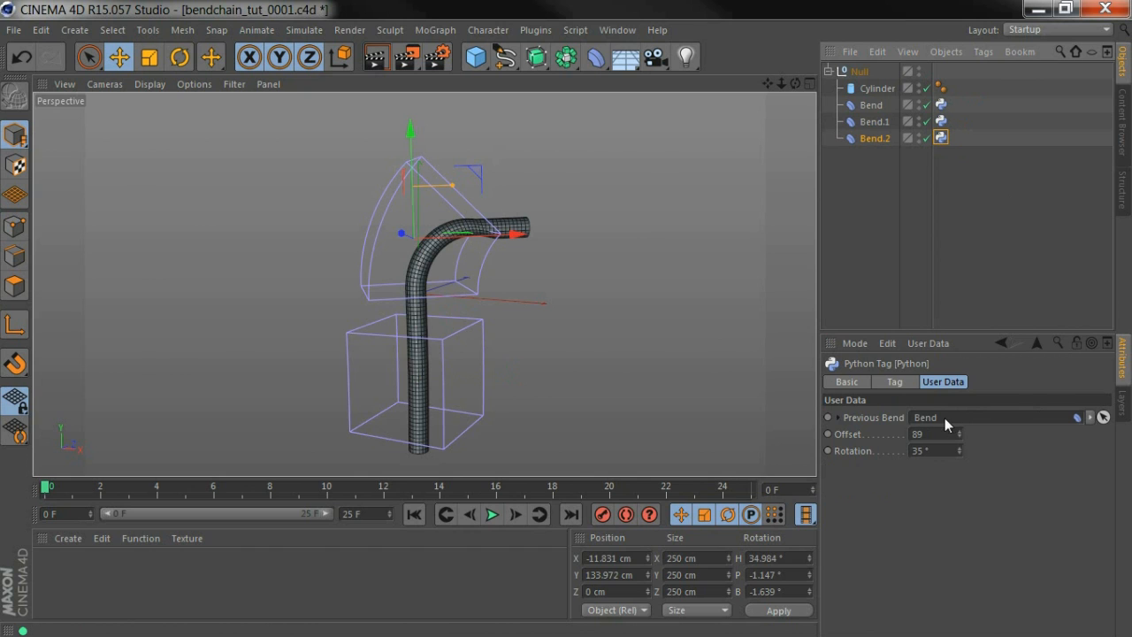
mouse_move(942, 425)
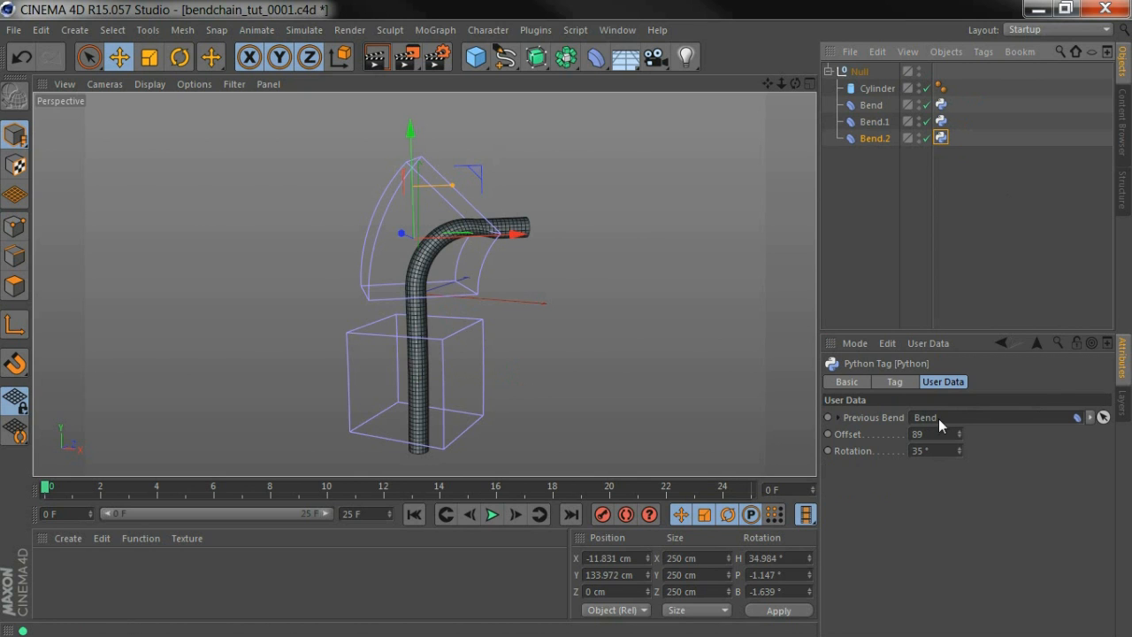
click(874, 121)
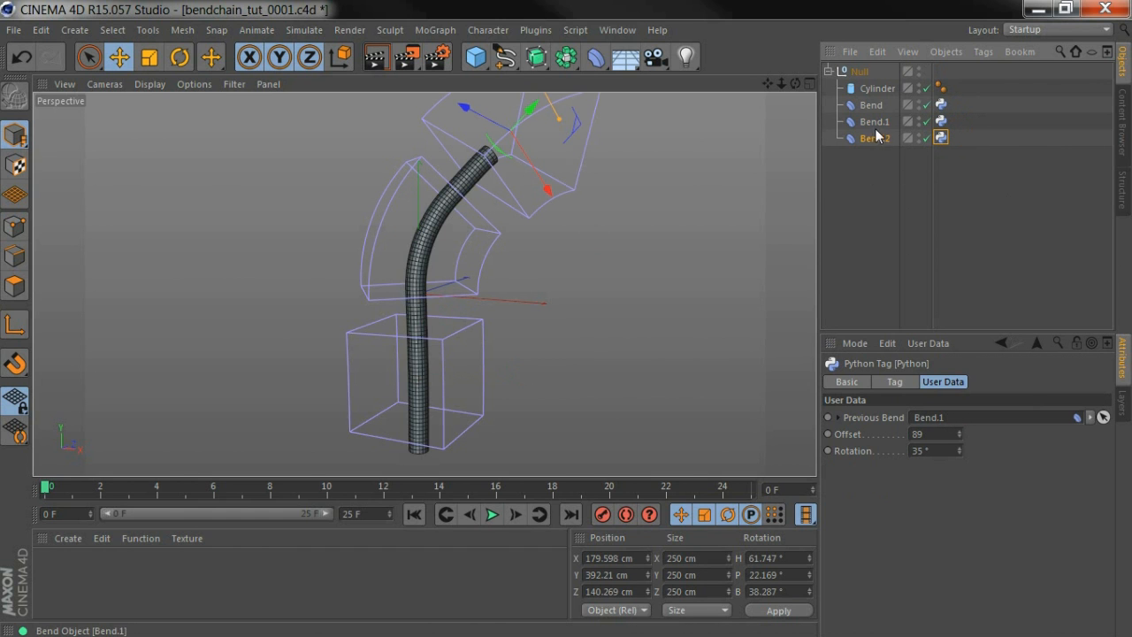
click(874, 121)
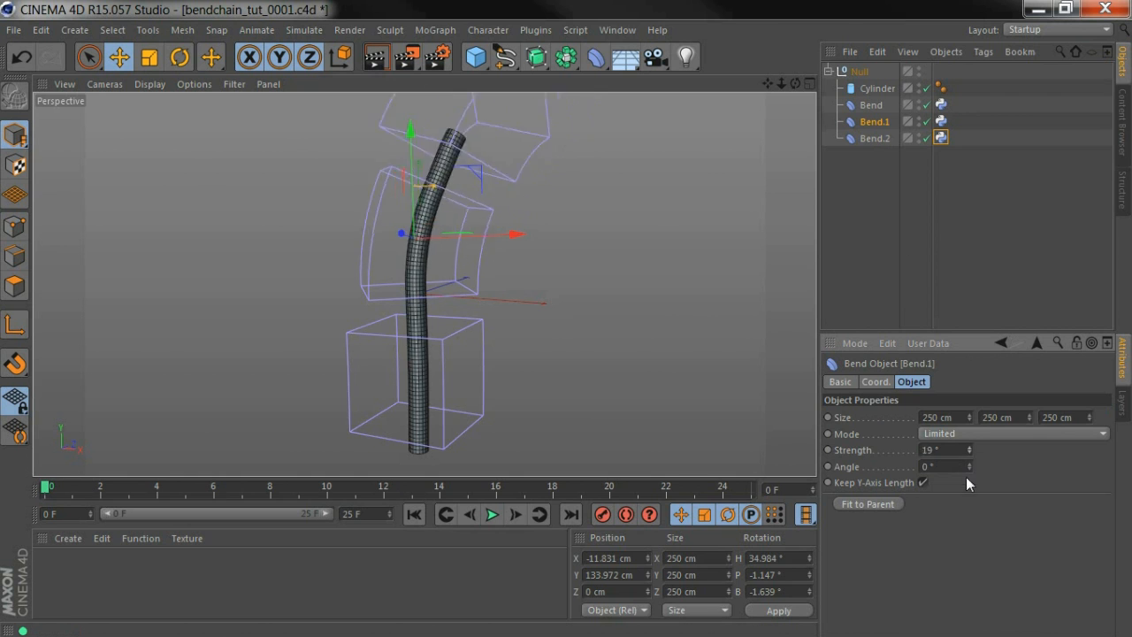
click(941, 138)
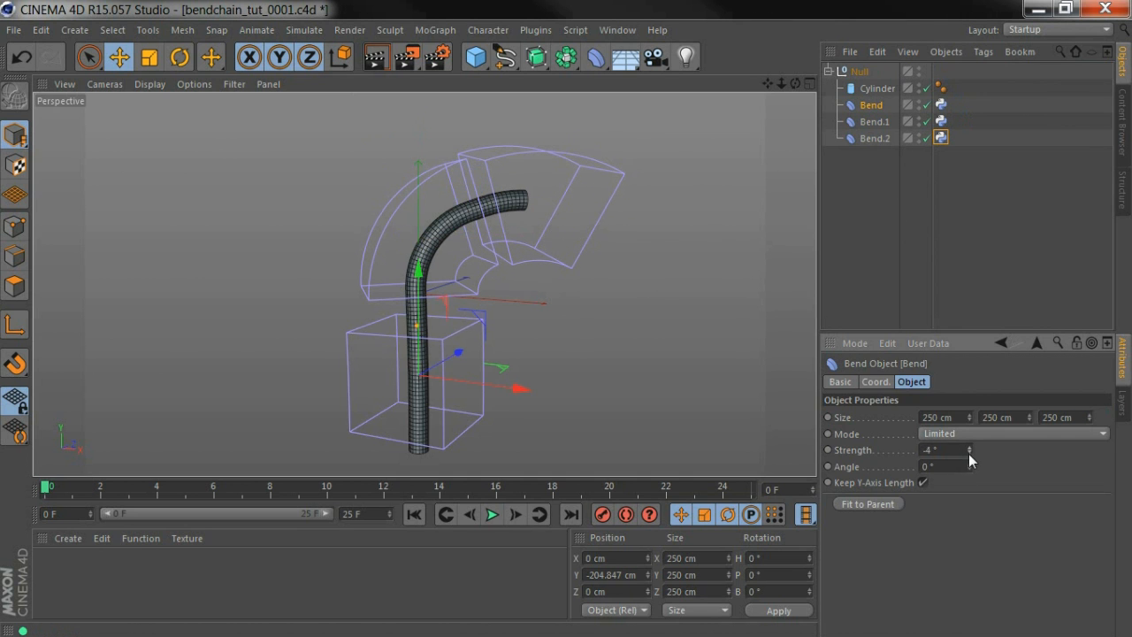
Set the first Bend to about -38° and raise Bend.1 to 74°.
drag(947, 450, 947, 460)
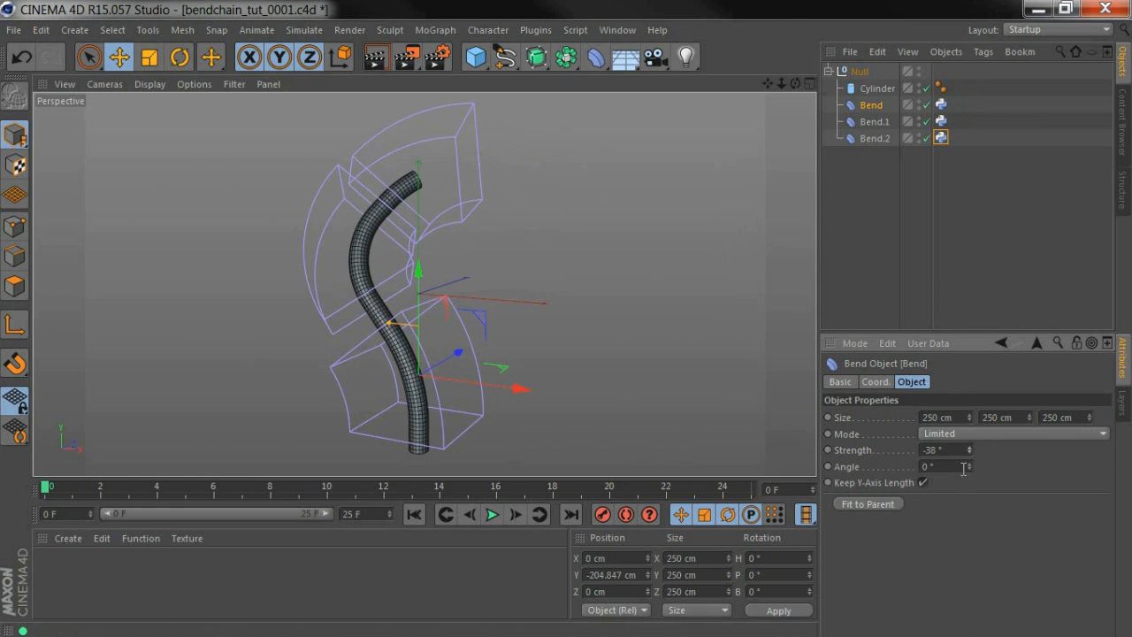
click(875, 121)
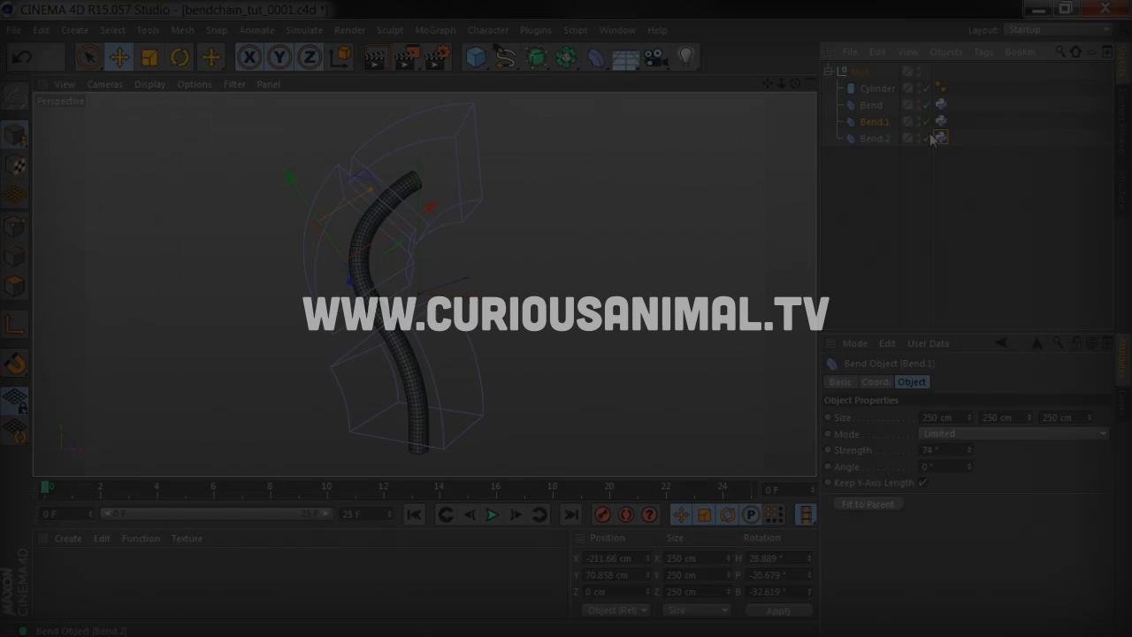